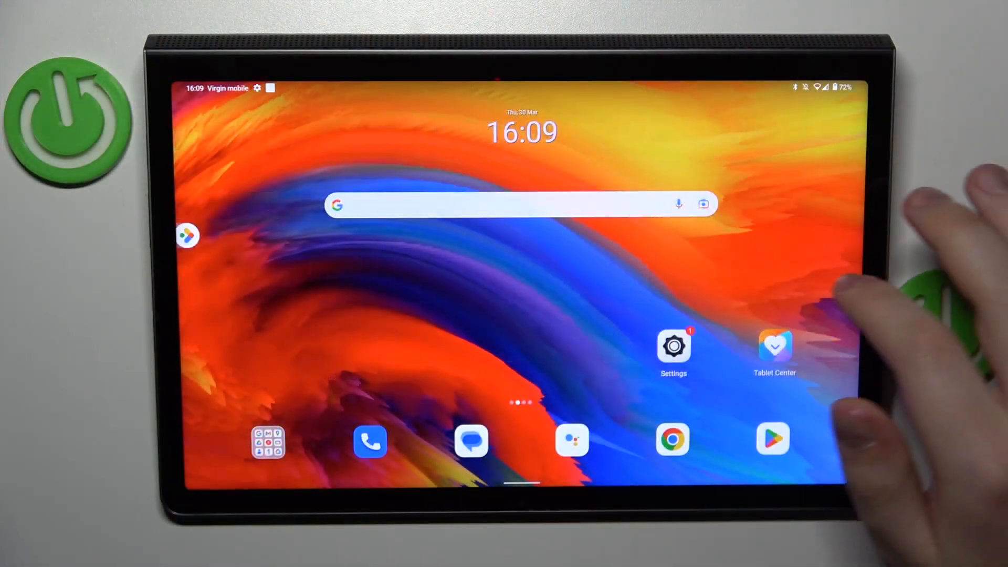
# Step: Swipe the home screen to reveal the app drawer of installed apps
pyautogui.hscroll(-3)
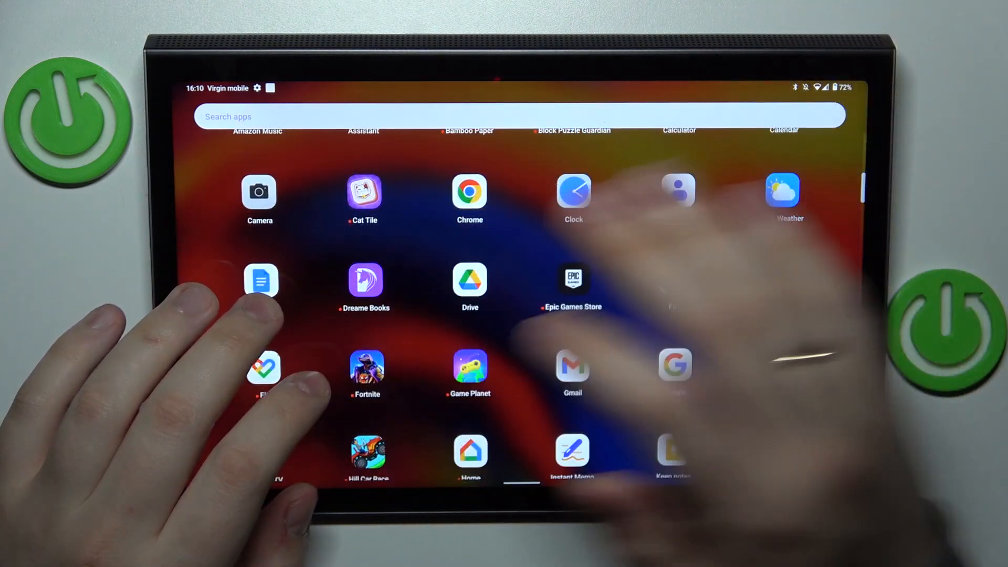
# Step: Launch Google Drive and view all files in My Drive
pyautogui.click(469, 280)
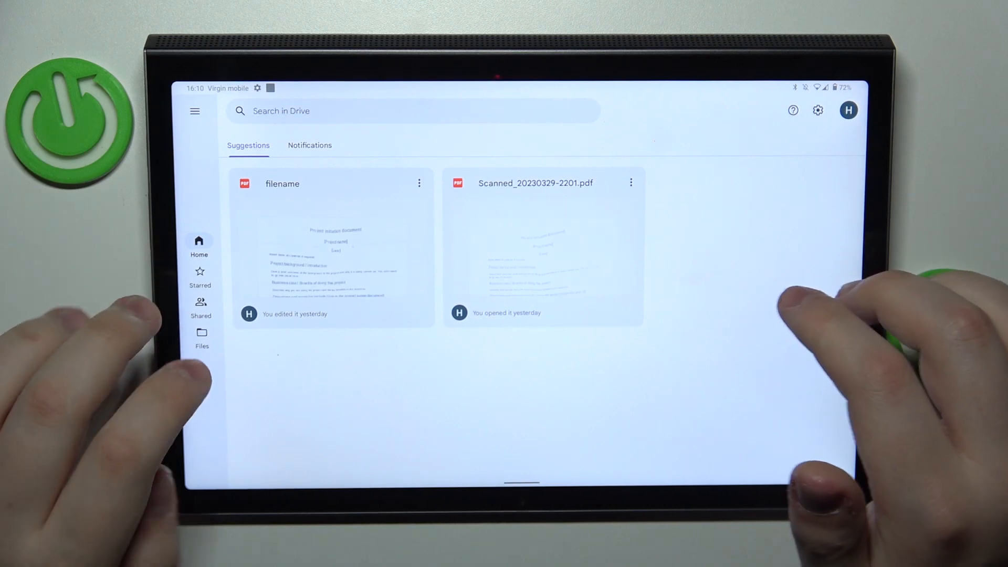
pyautogui.click(201, 337)
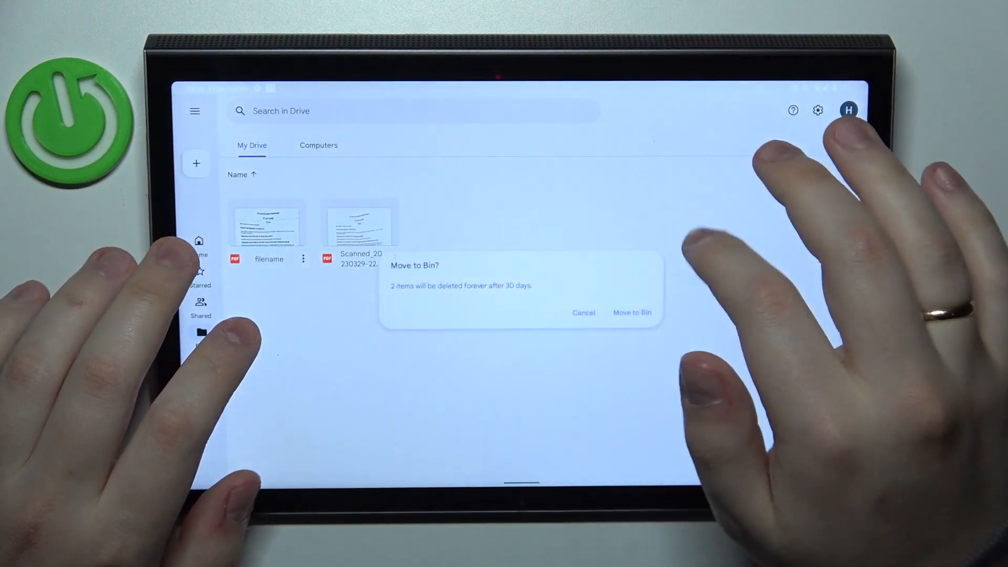
# Step: Confirm moving both PDFs to the bin, then bring up the new-item menu
pyautogui.click(633, 312)
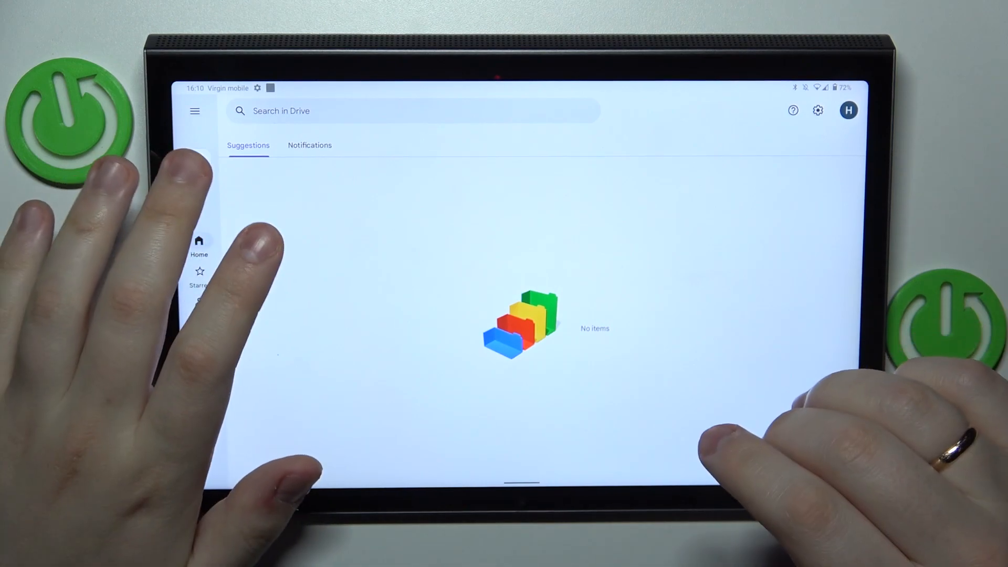
pyautogui.click(195, 162)
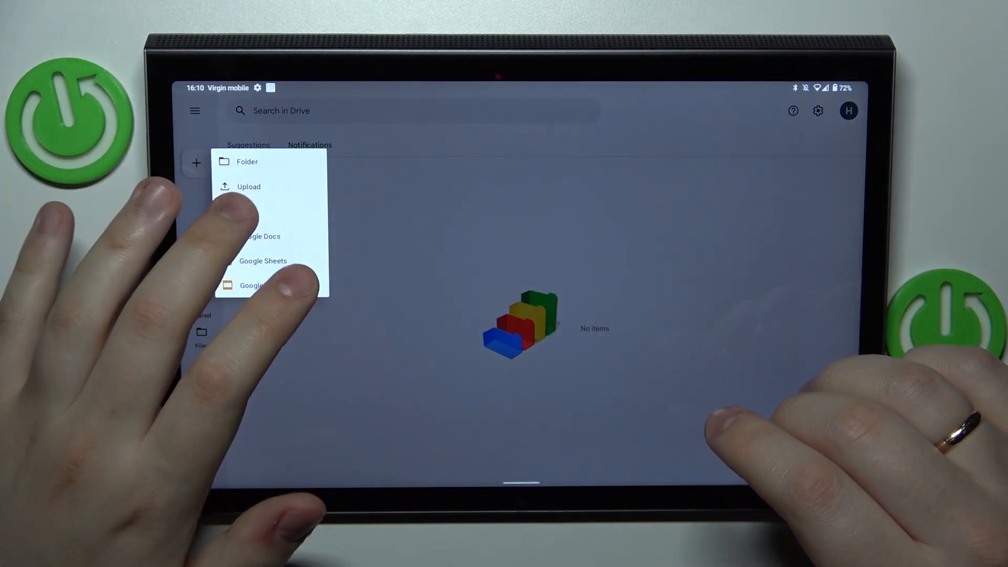